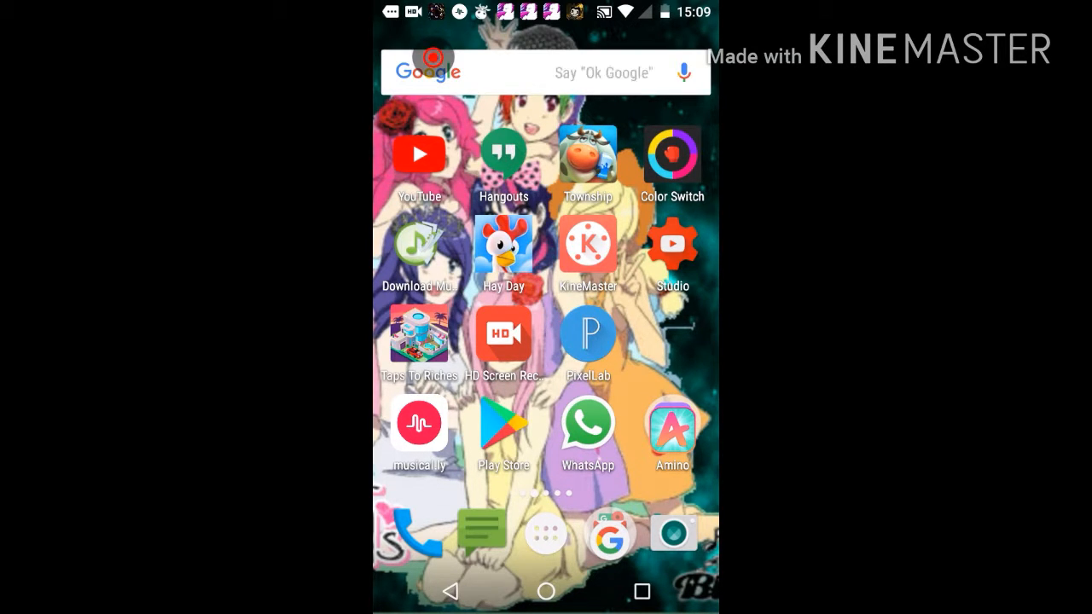
# - Launch the KineMaster app from the Android home screen
pyautogui.click(672, 248)
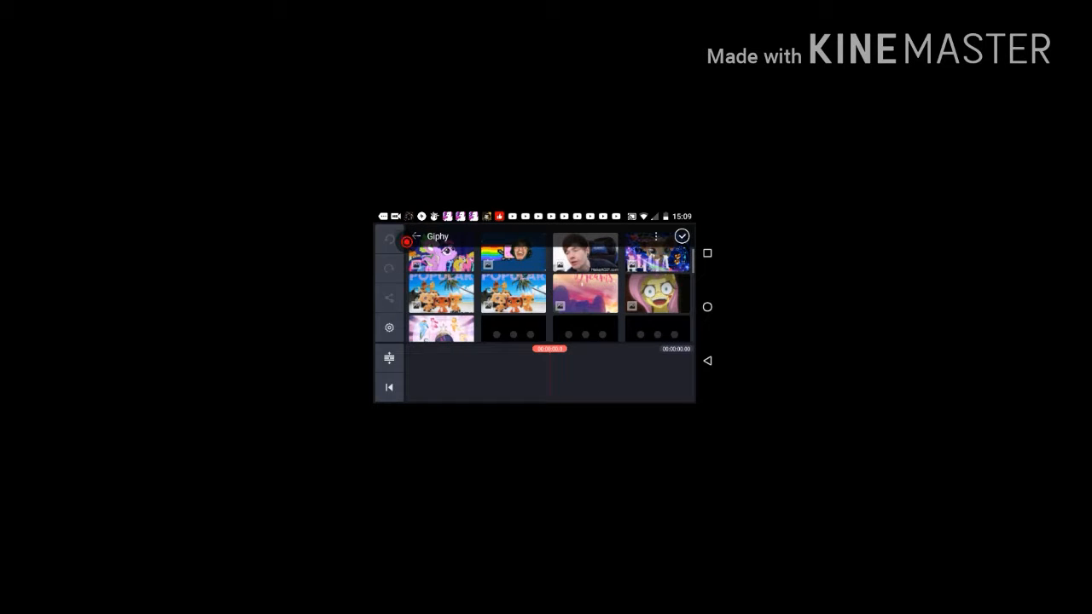
# - Leave the Giphy folder for the top-level media folders after adding two GIF clips
pyautogui.click(416, 237)
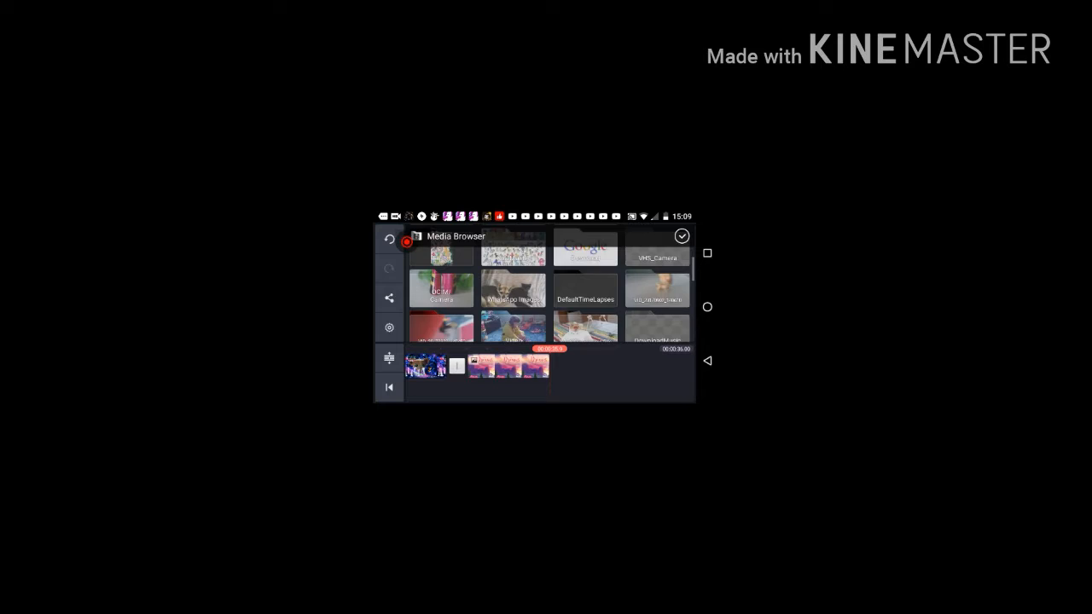
# - Flip through downloaded file previews like Intro #10.mp4 and 9de.png, then close the preview
pyautogui.scroll(-3)
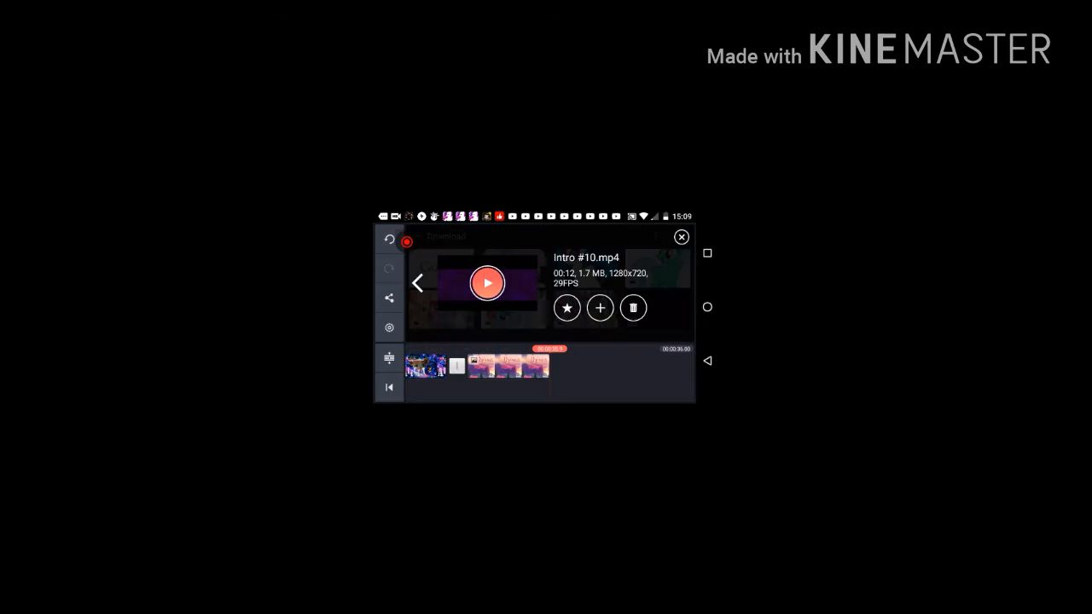
pyautogui.click(682, 283)
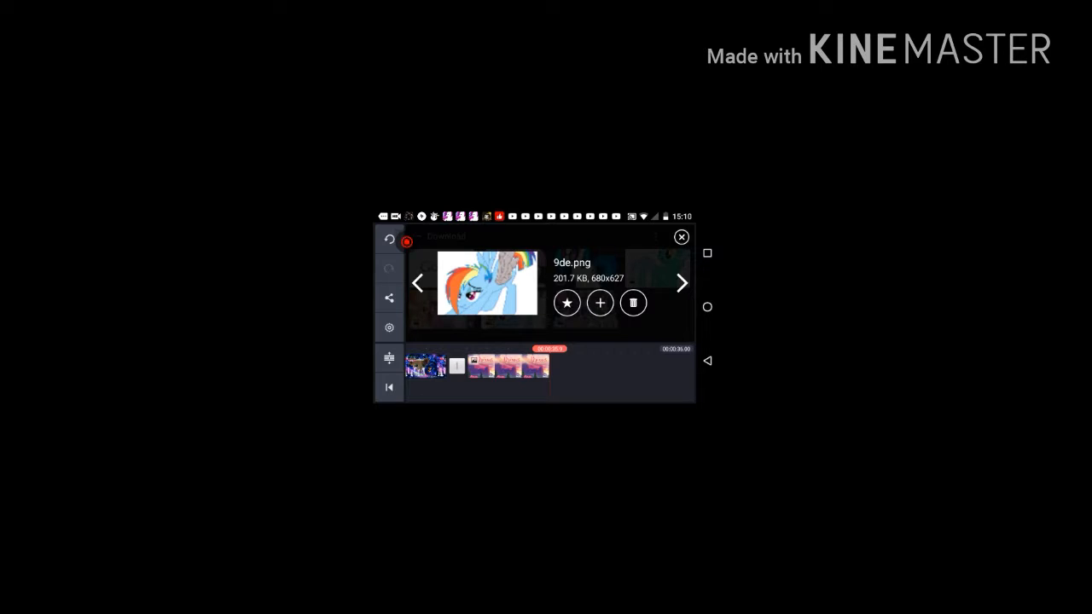
pyautogui.click(682, 282)
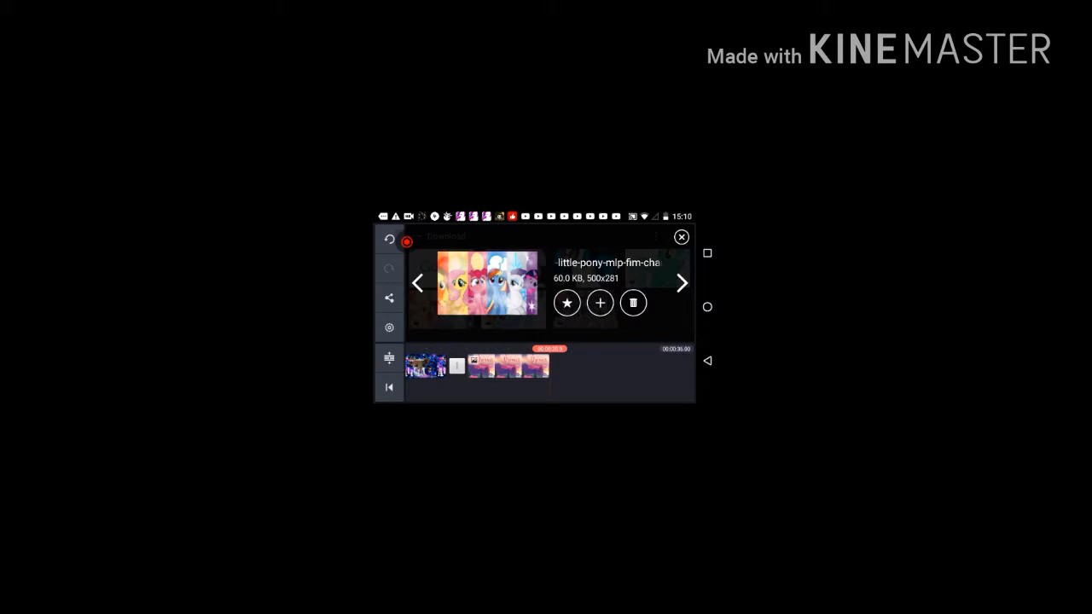
pyautogui.click(682, 283)
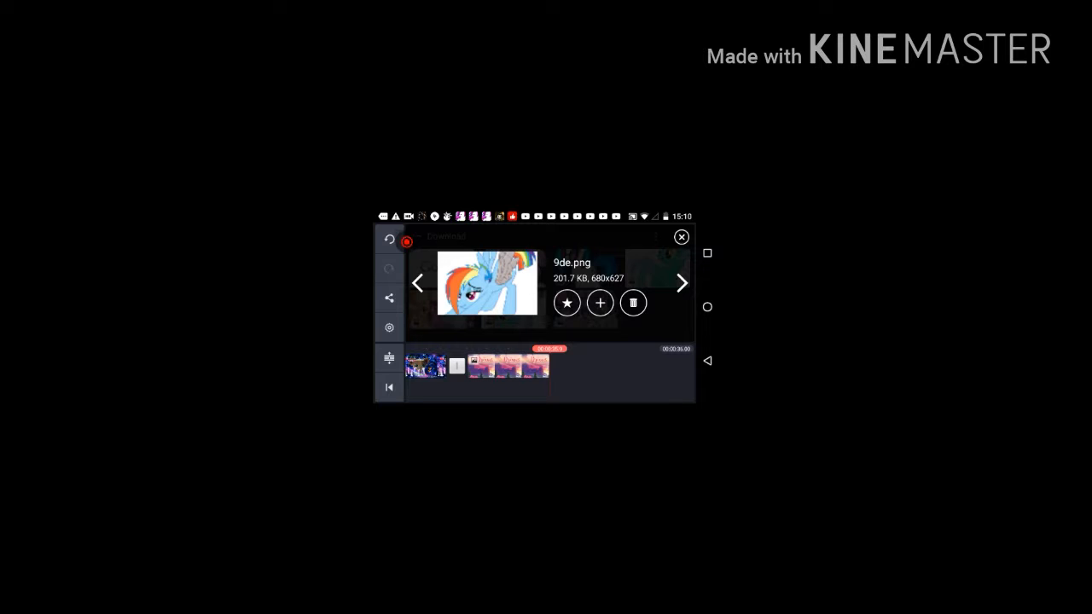
pyautogui.click(681, 283)
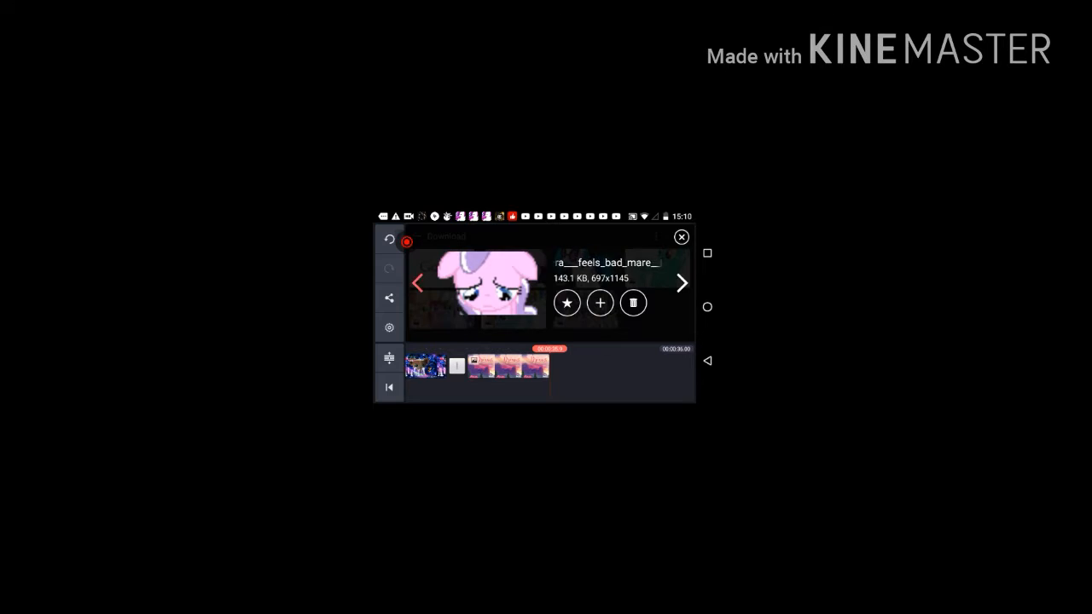
pyautogui.click(681, 237)
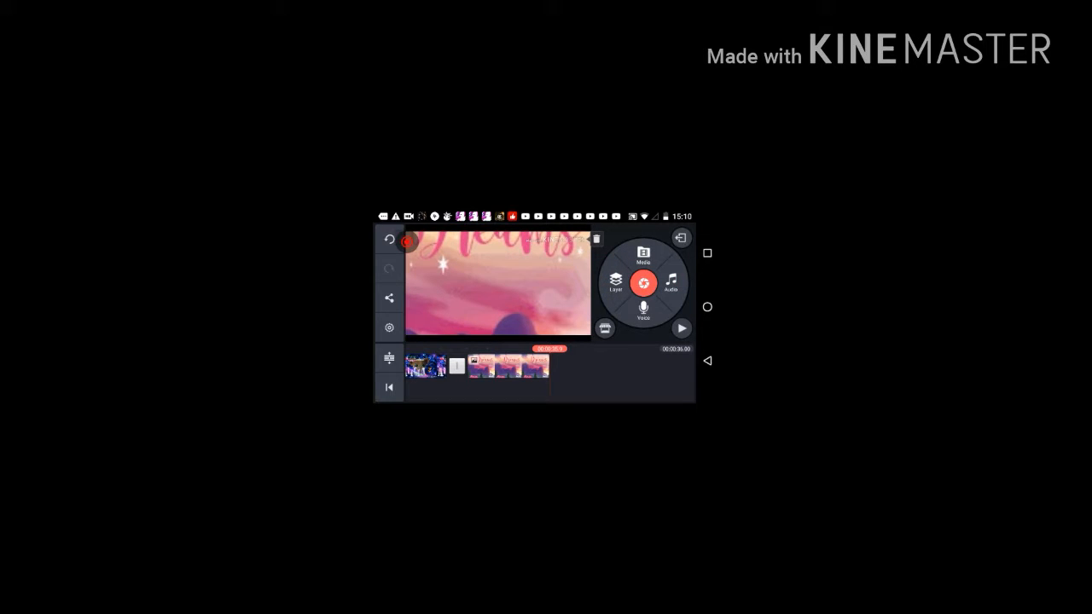
# - Open the Audio Browser listing songs and sound effects
pyautogui.click(669, 282)
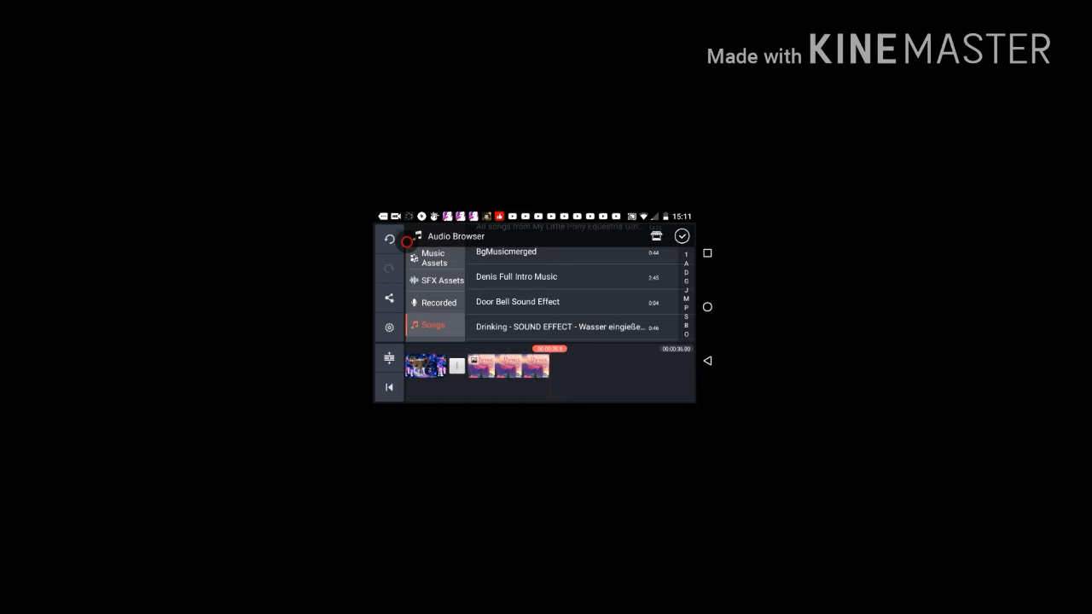
# - Select and play the Door Bell Sound Effect
pyautogui.click(517, 301)
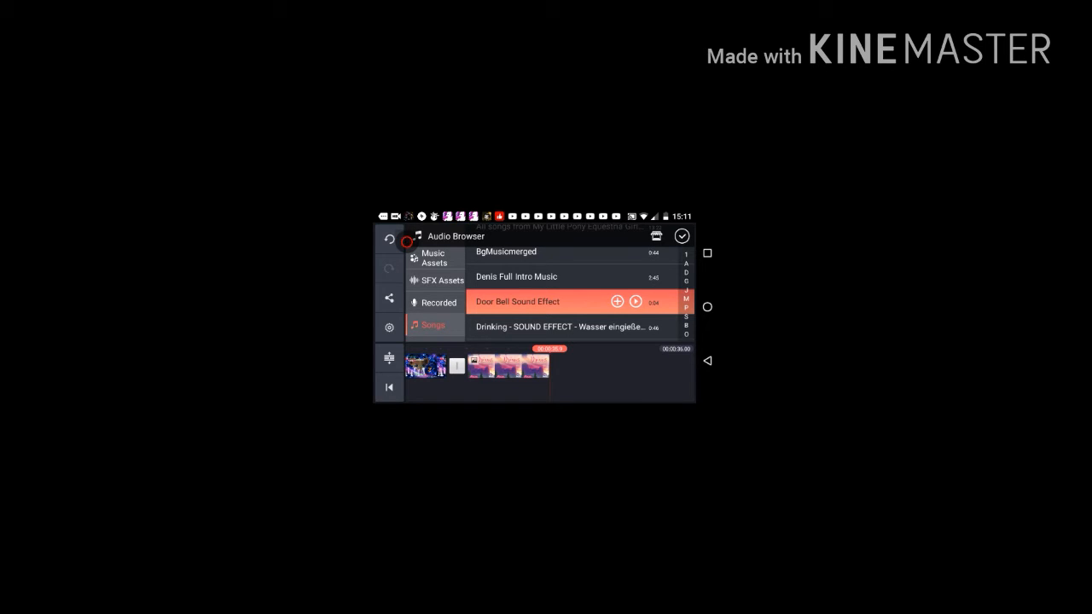
pyautogui.click(635, 301)
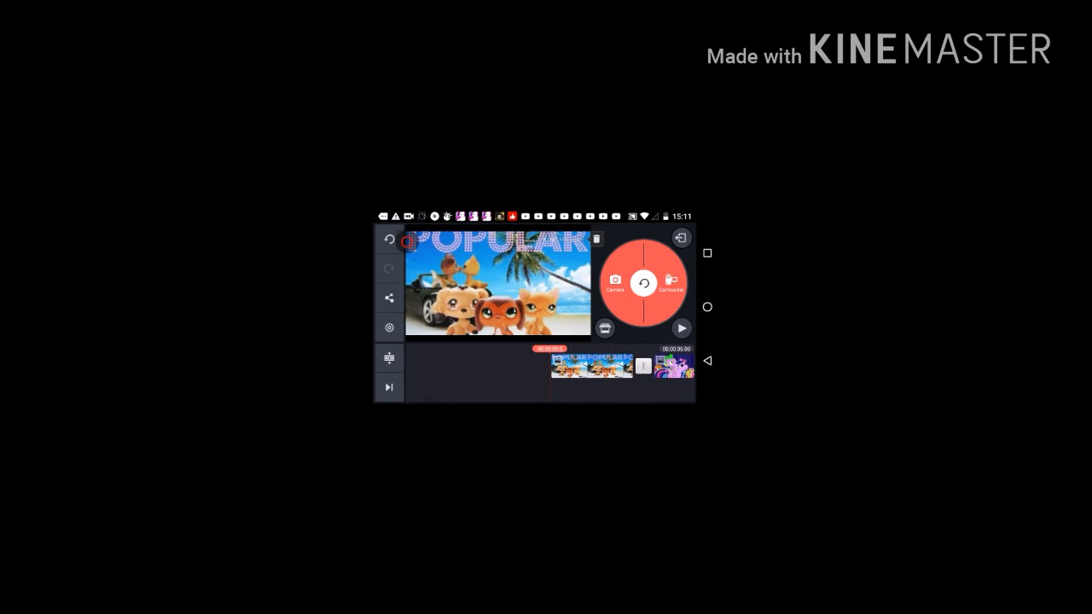
# - Play back the project's clips from the camera/camcorder view
pyautogui.click(681, 328)
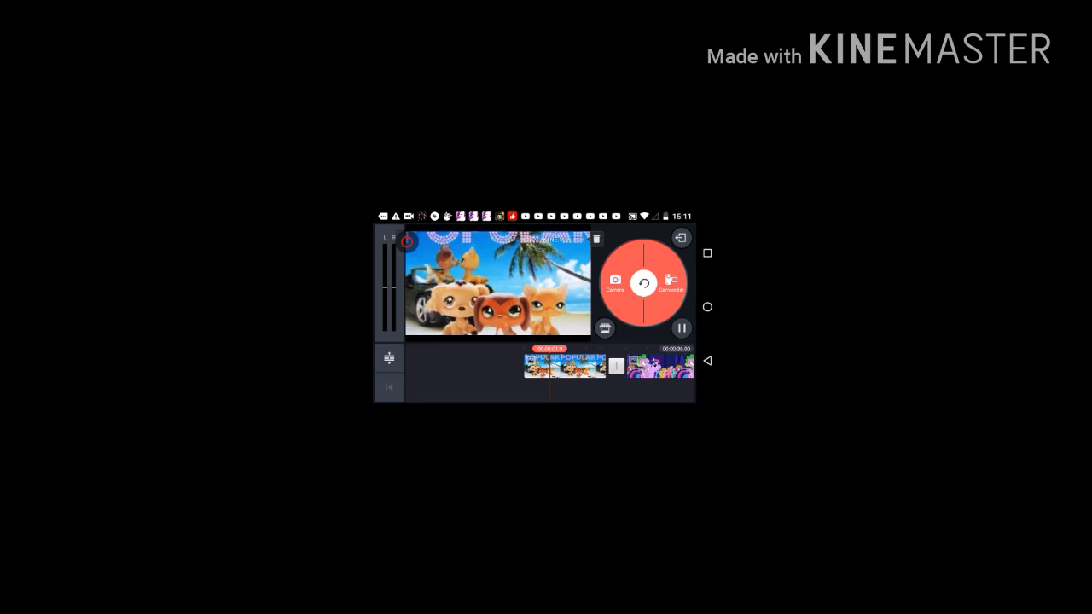